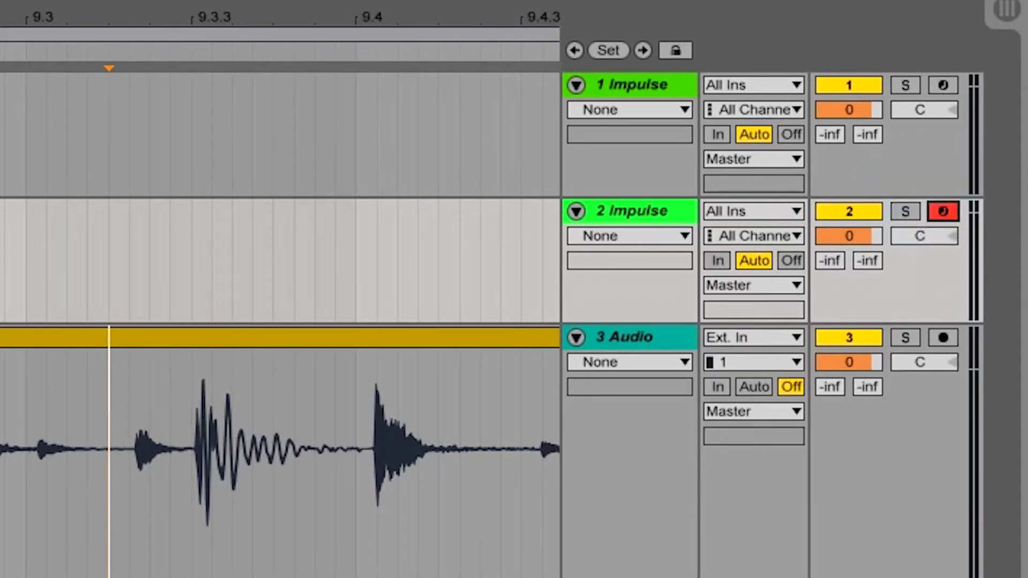
left_click(109, 6)
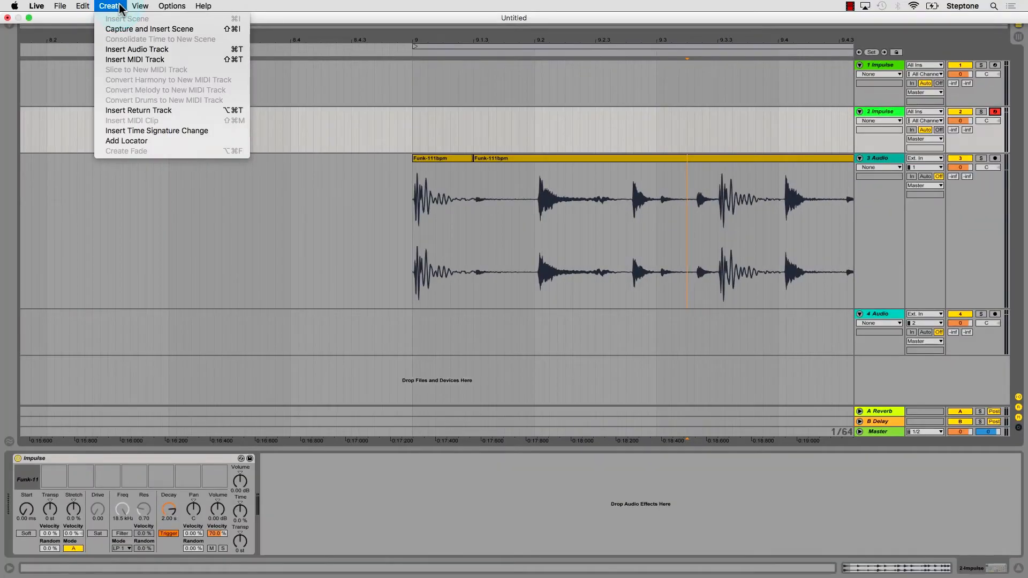
left_click(172, 6)
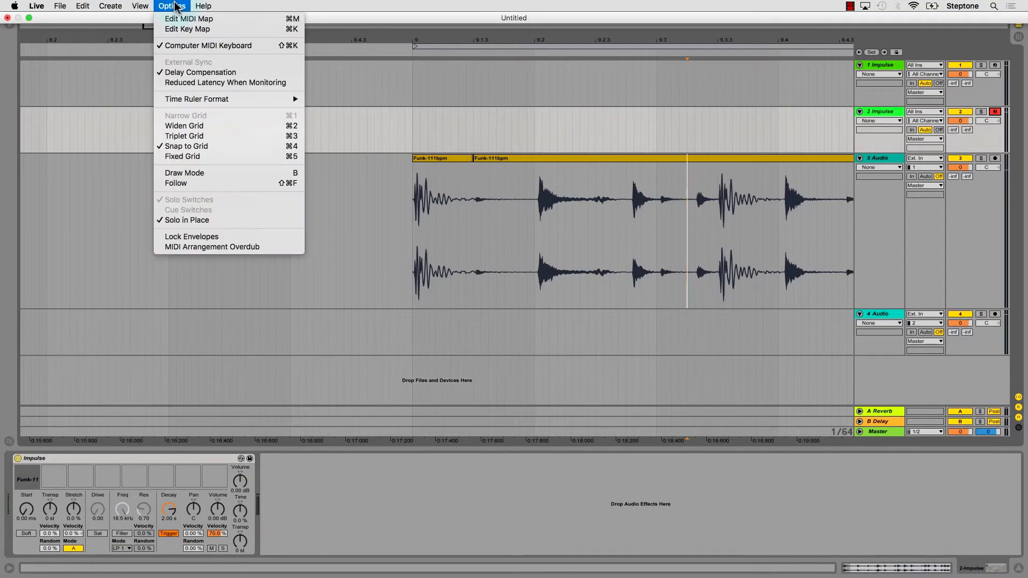
mouse_move(208, 45)
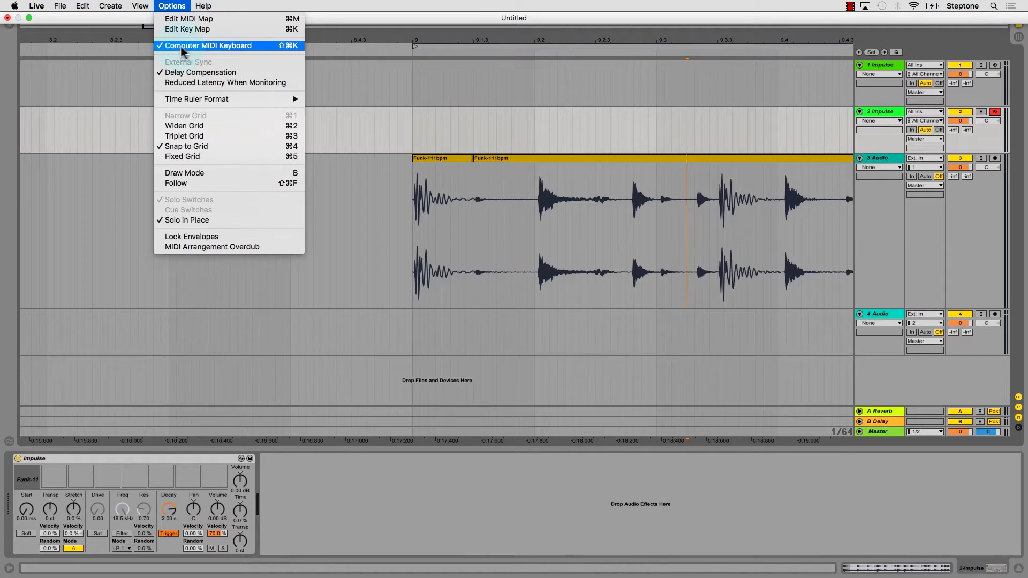
mouse_move(228, 52)
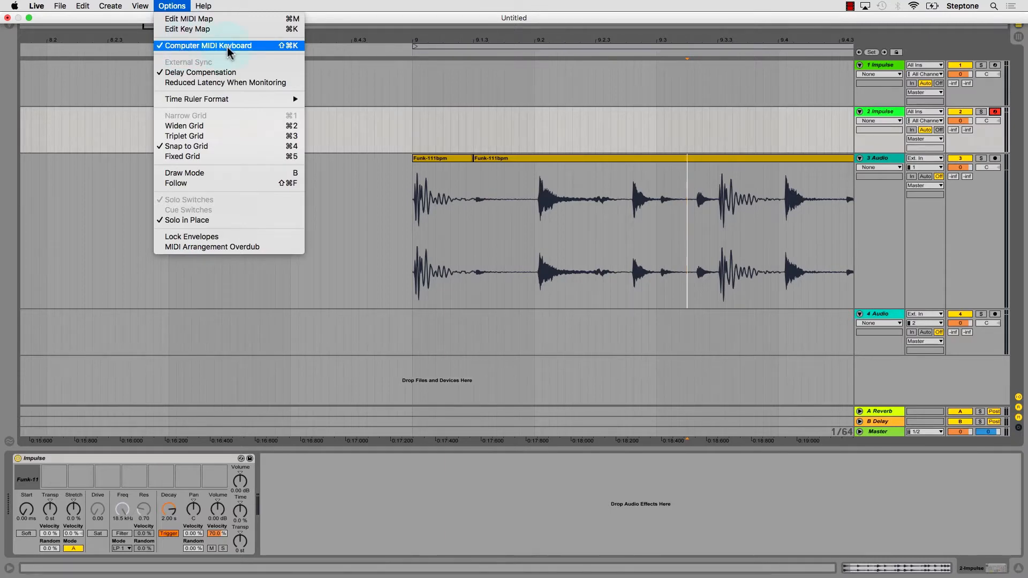
mouse_move(187, 29)
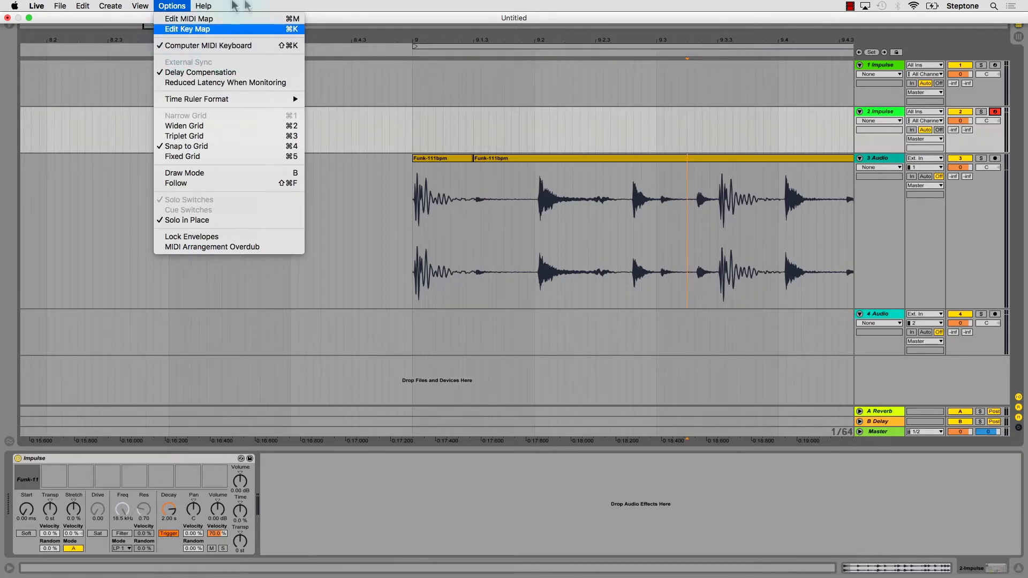
left_click(296, 6)
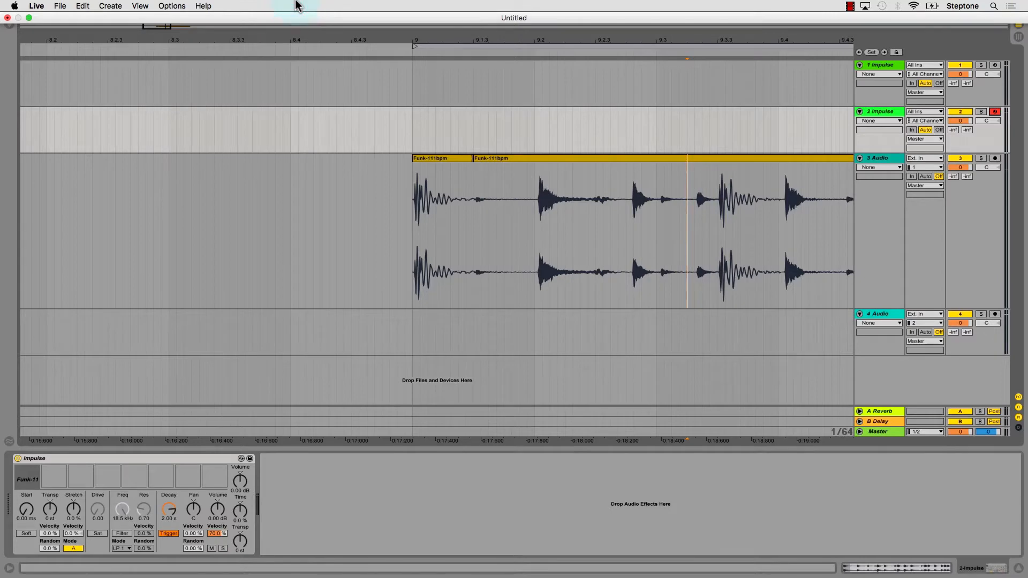